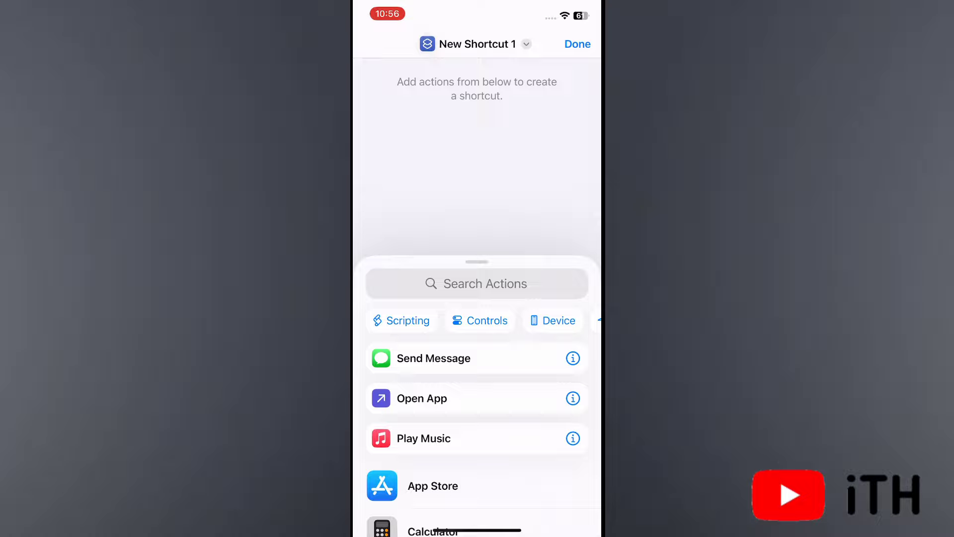
# Step: Add the Set Bluetooth action by searching Actions for 'b'
pyautogui.write('b')
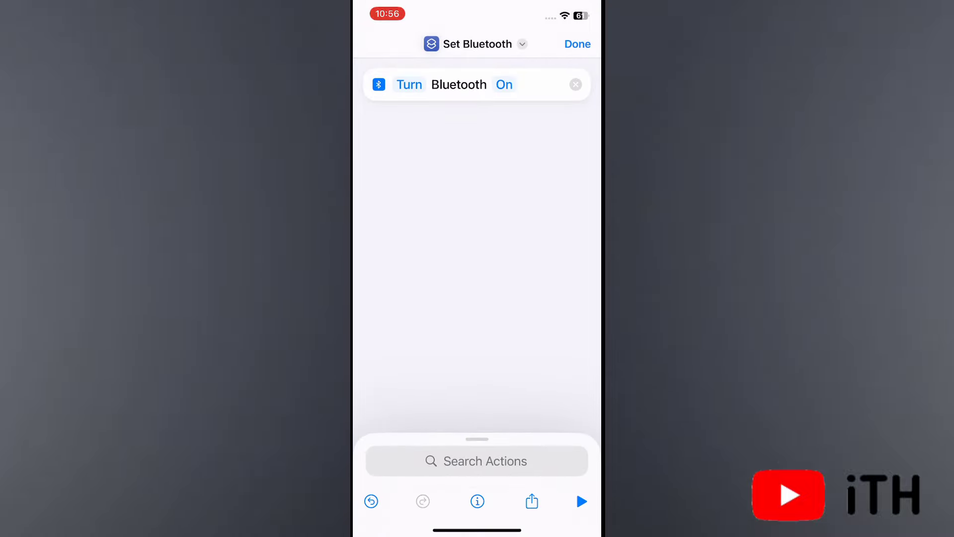
# Step: Change the Bluetooth action from Turn On to Toggle
pyautogui.click(408, 85)
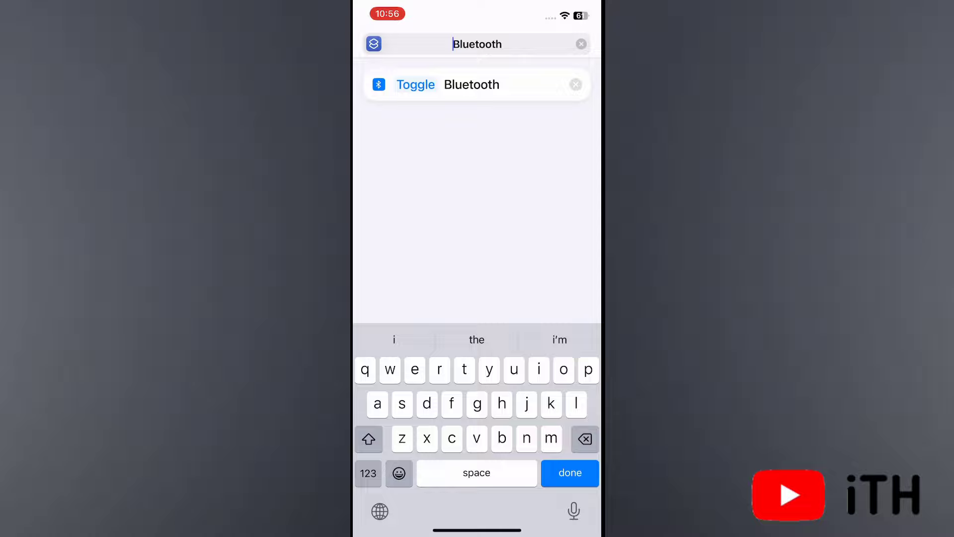
# Step: Confirm the name Bluetooth and accept the duplicate-name warning
pyautogui.click(568, 473)
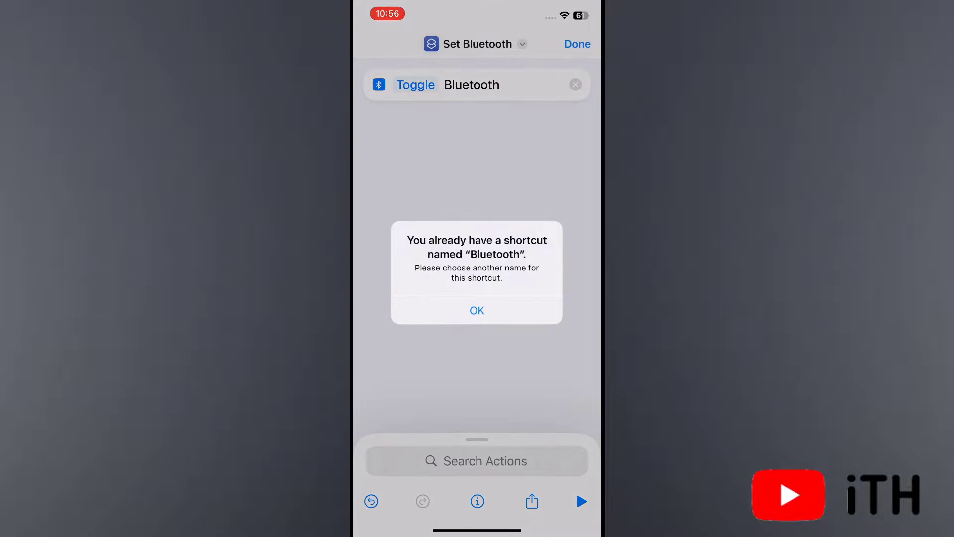
pyautogui.click(477, 310)
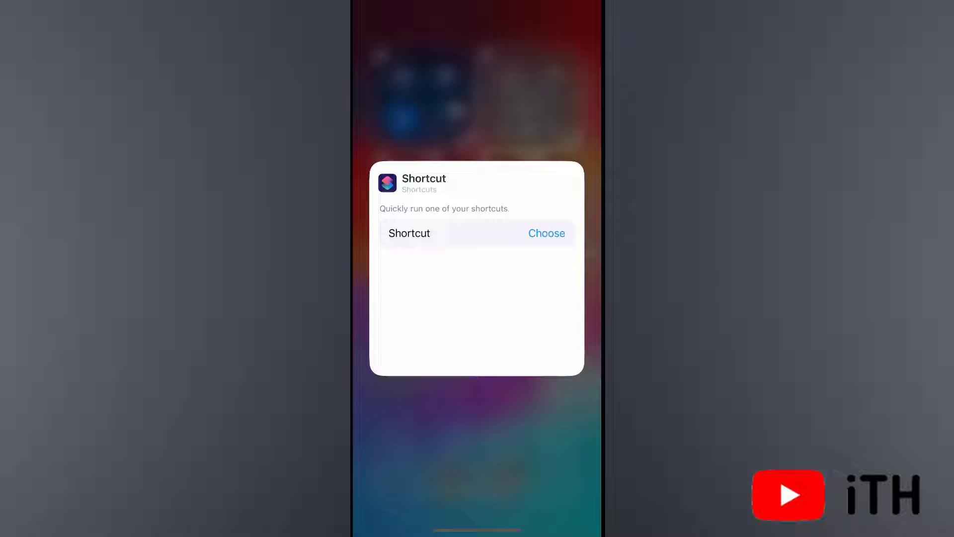
# Step: Link the new Control Center control to the Bluetooth shortcut
pyautogui.click(545, 233)
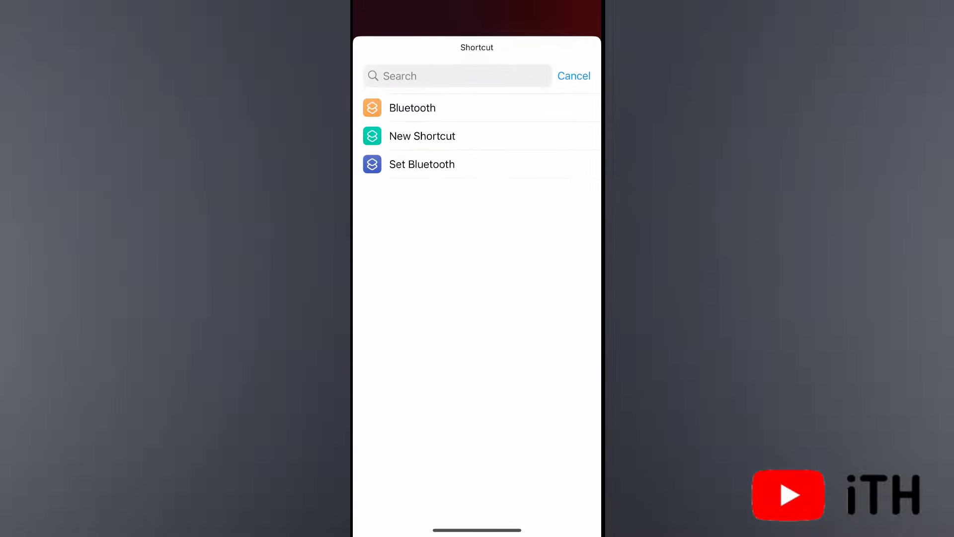
pyautogui.click(411, 107)
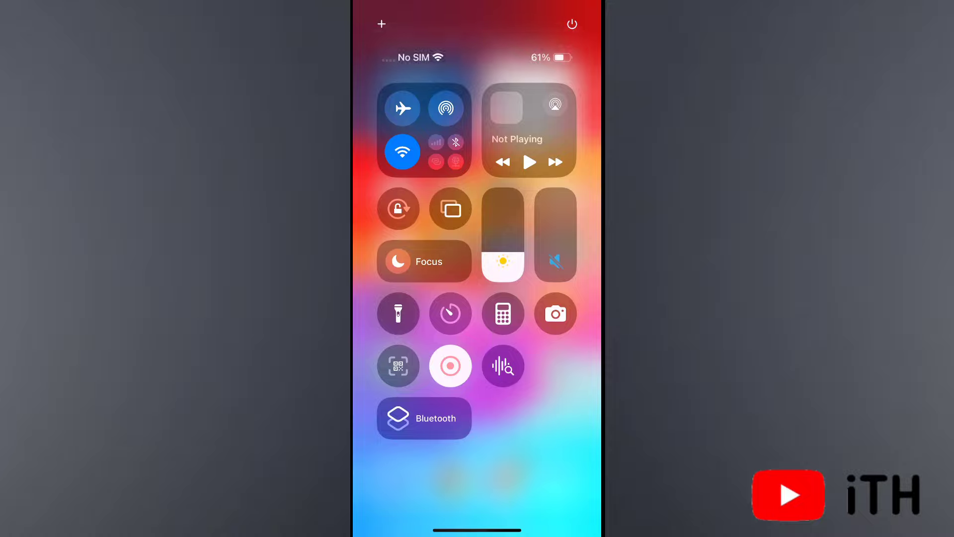
# Step: Toggle Bluetooth on and then off again from the Control Center tile
pyautogui.click(423, 418)
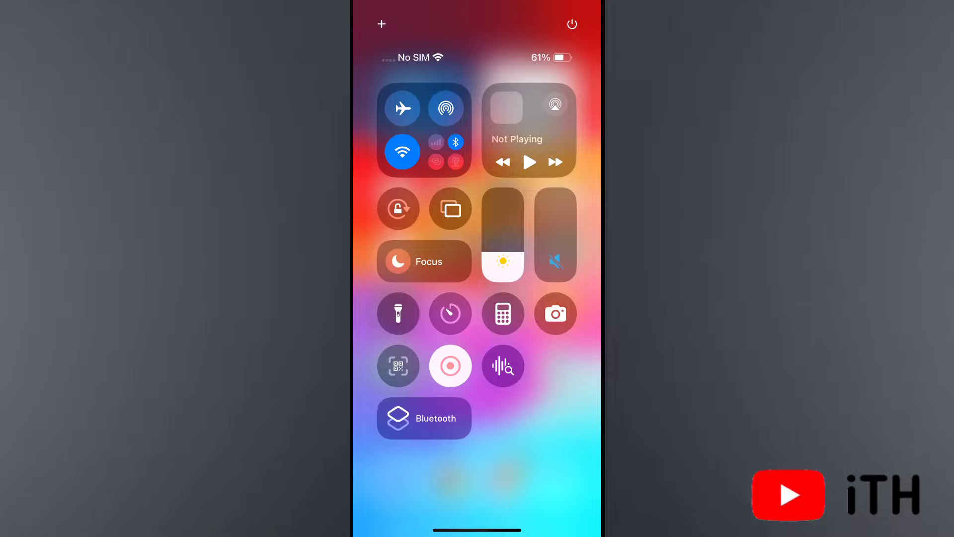
pyautogui.click(424, 418)
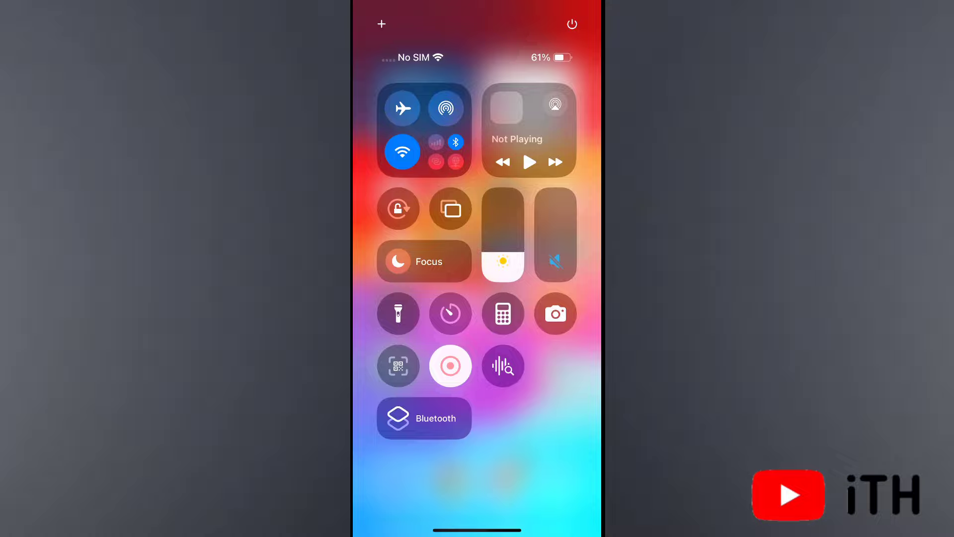
pyautogui.click(424, 418)
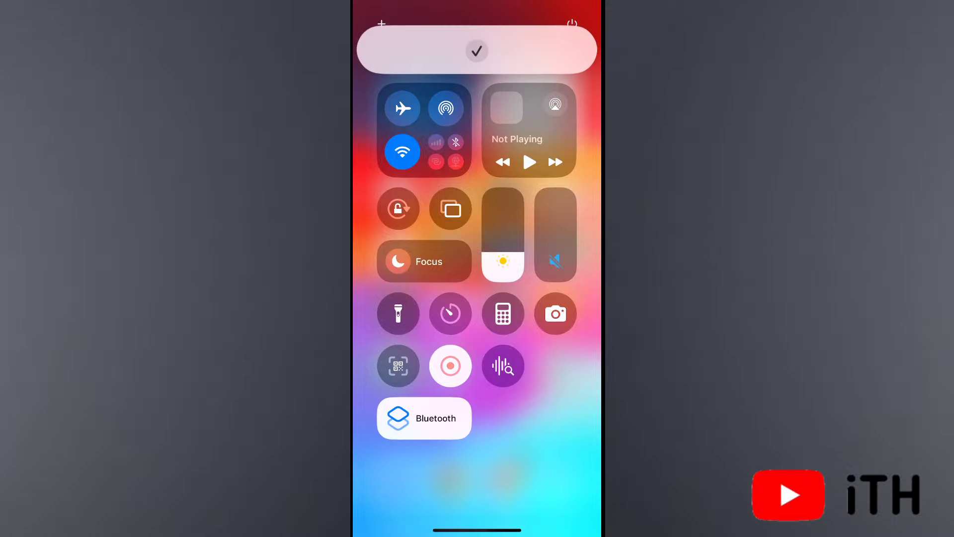